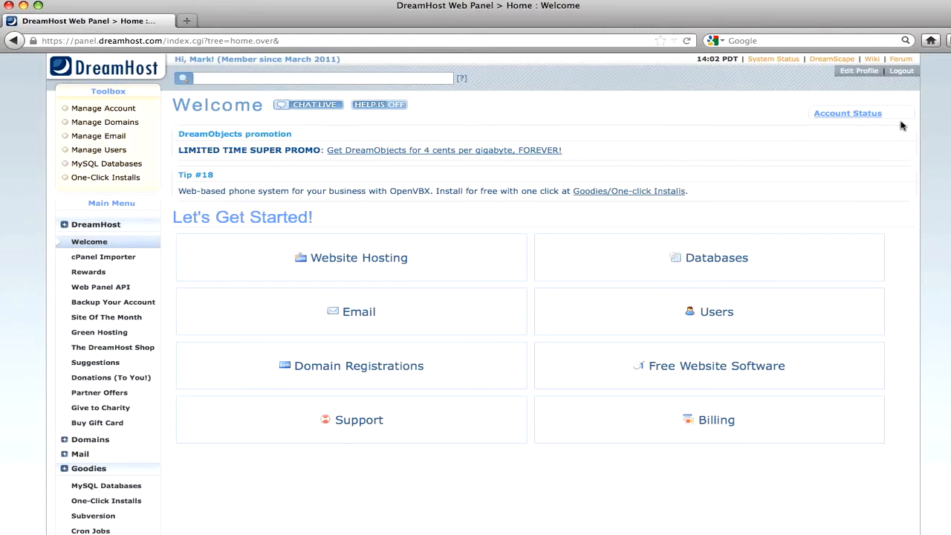
- Show the WordPress 3.6 installer details from the One-Click Installs catalogue
click(319, 78)
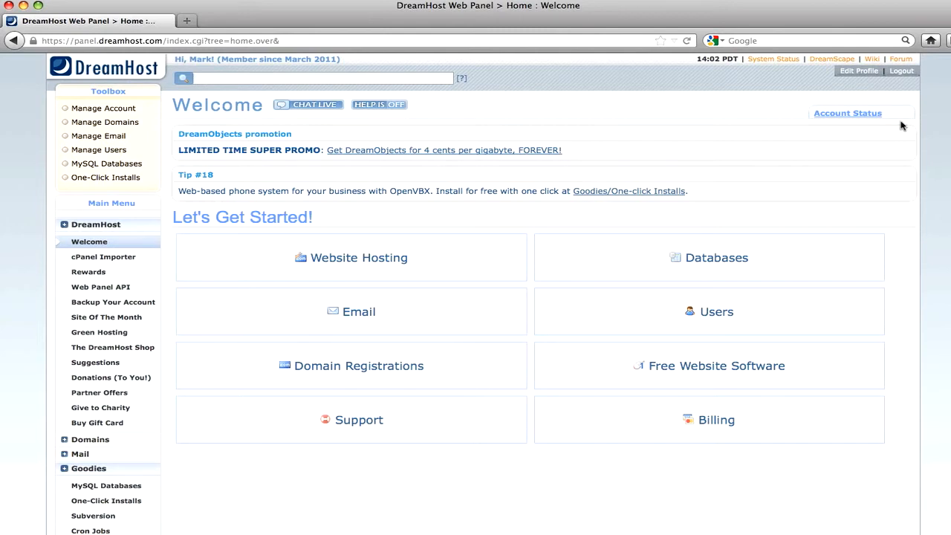
click(320, 78)
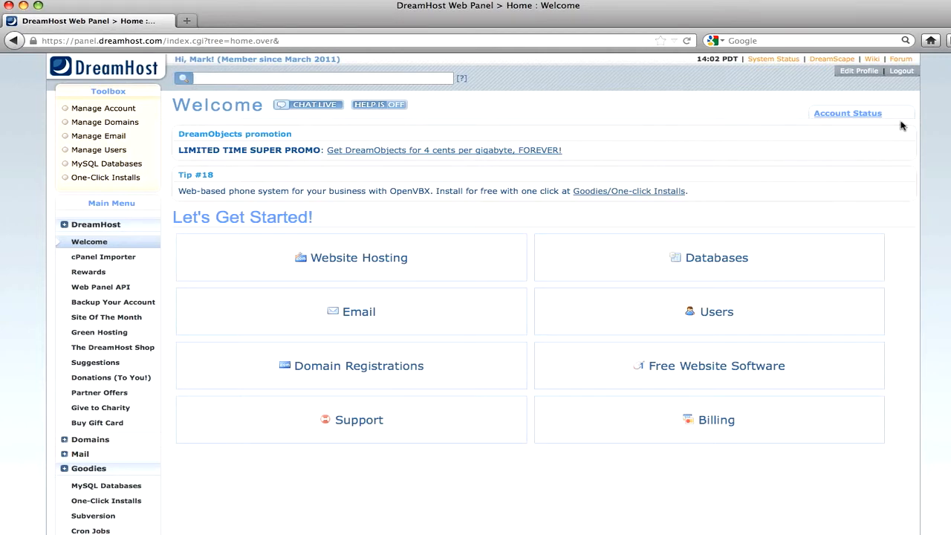
mouse_move(886, 128)
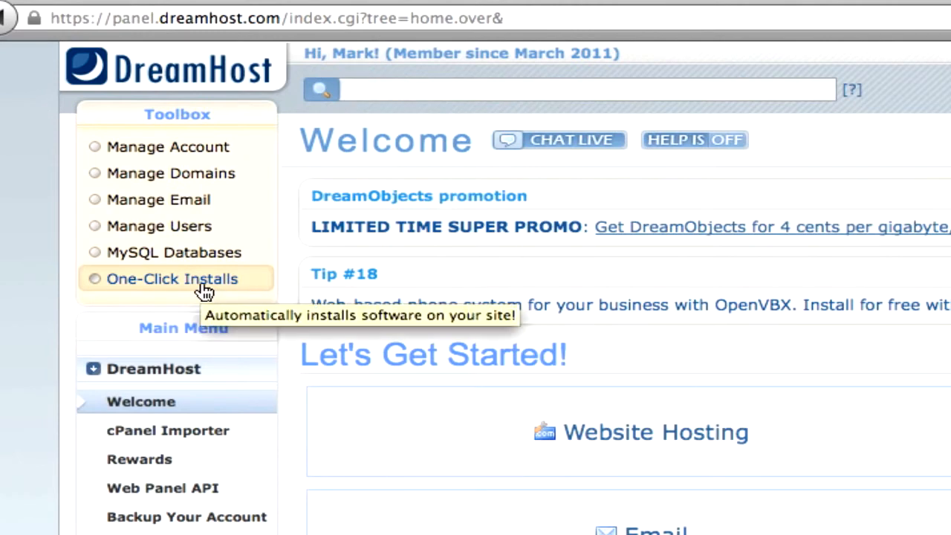
click(568, 89)
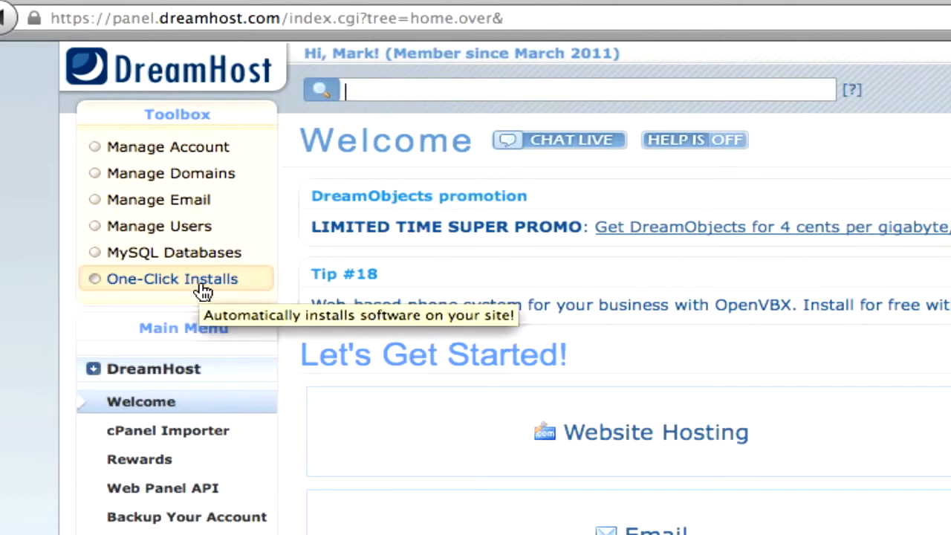
click(173, 280)
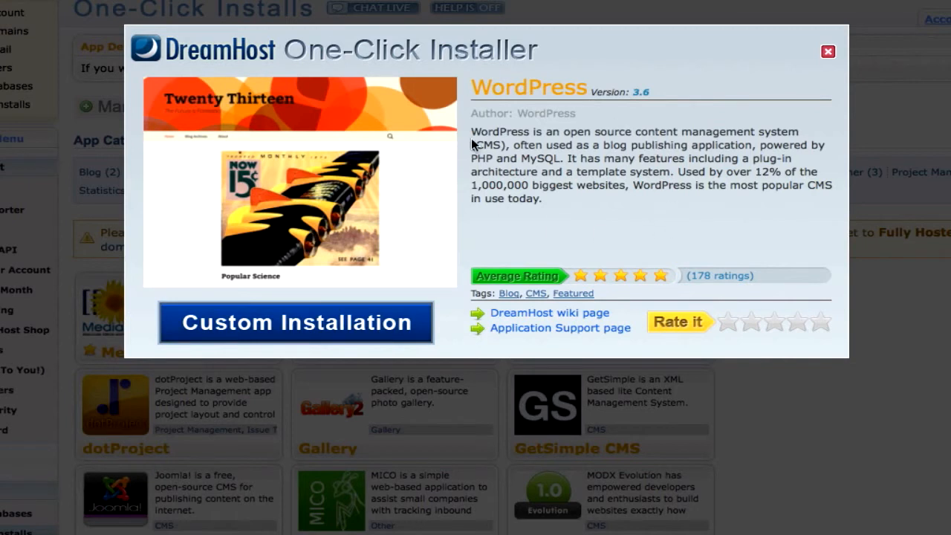
mouse_move(324, 353)
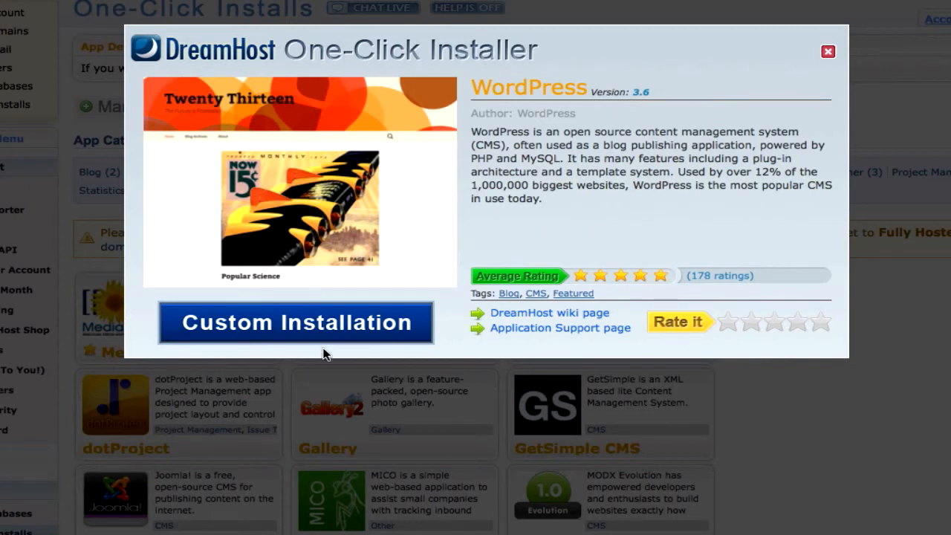
- Start a custom install into testing-theme/testing2 with deluxe install off and an auto-created database
click(295, 321)
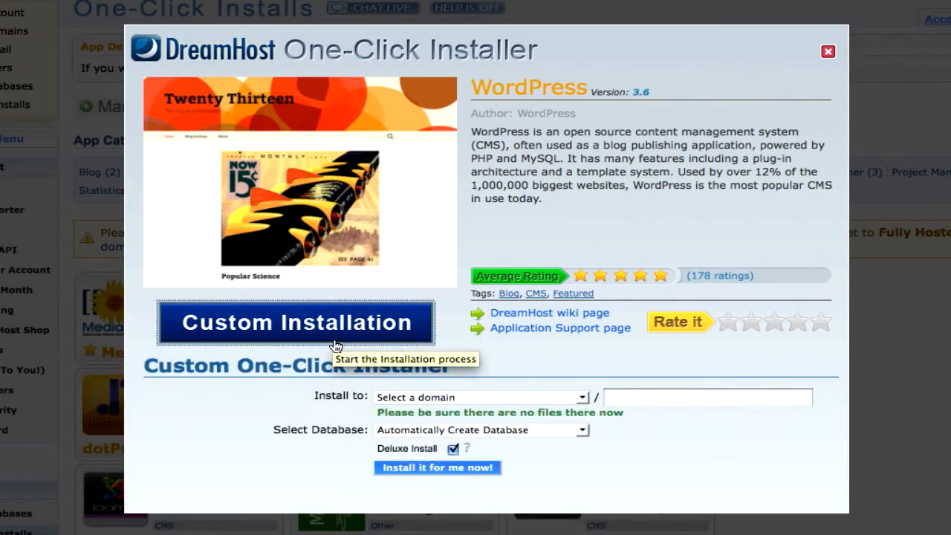
mouse_move(557, 404)
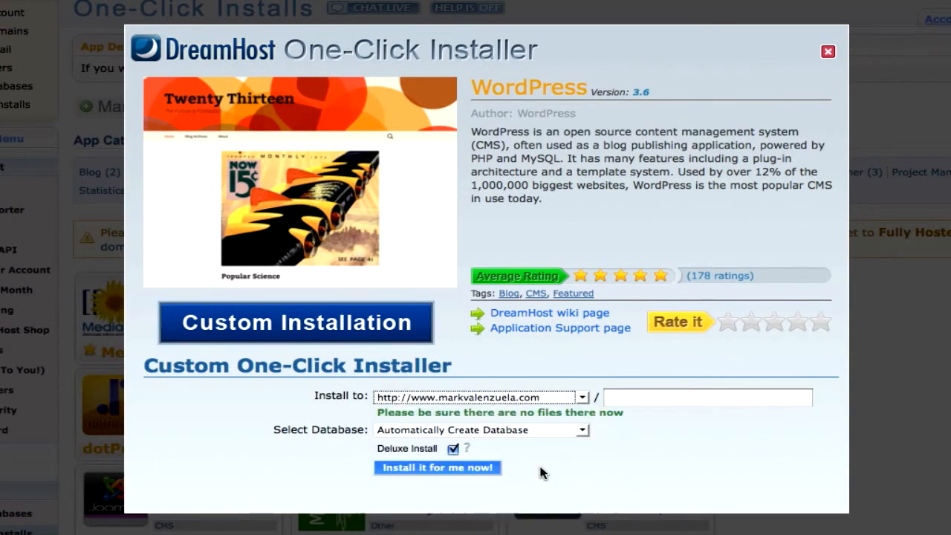
mouse_move(636, 420)
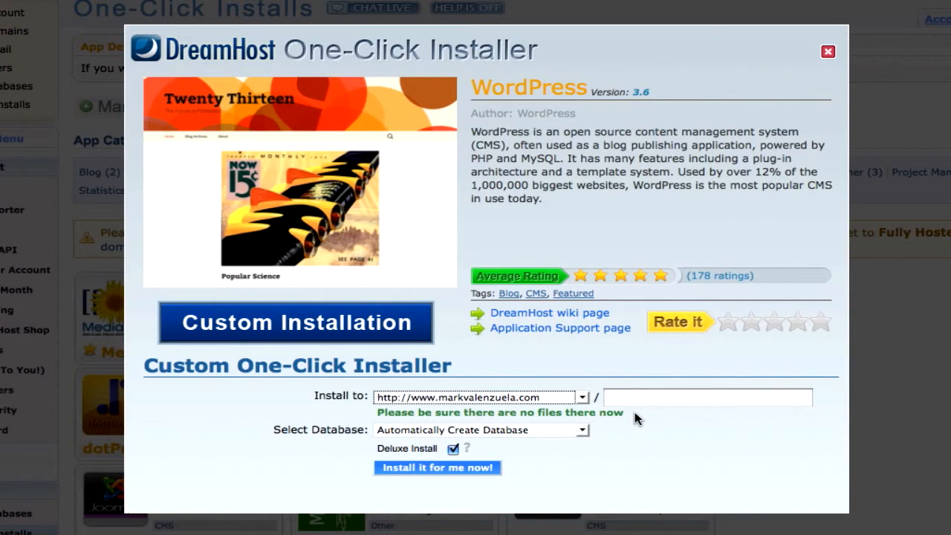
click(708, 397)
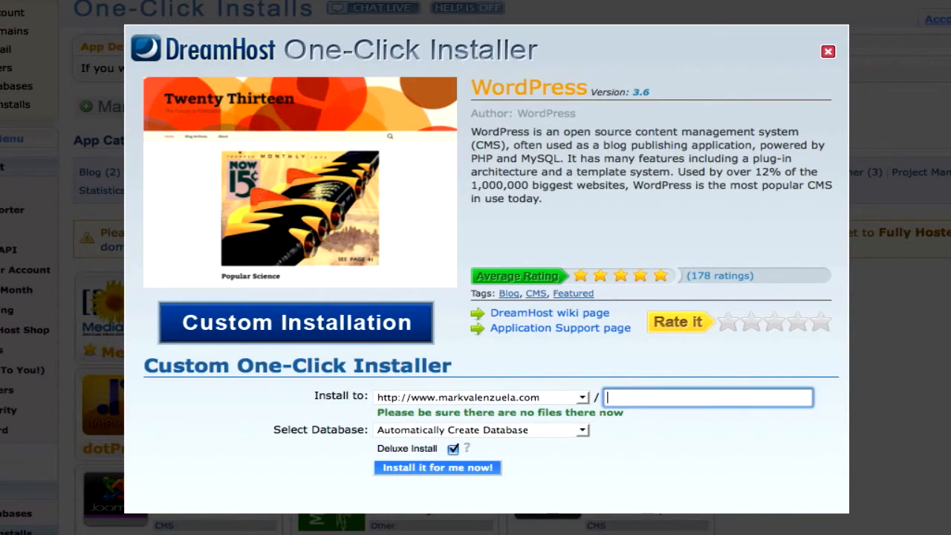
right_click(706, 397)
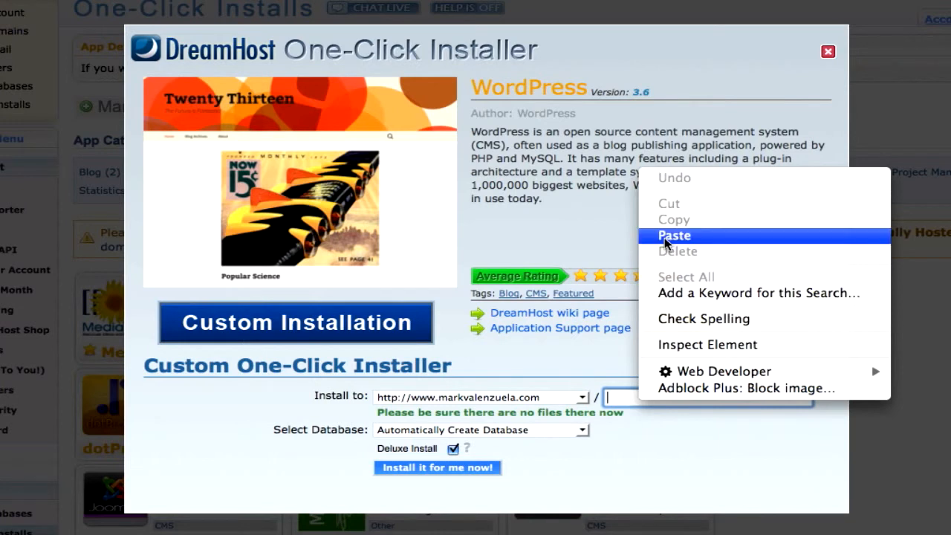
click(675, 234)
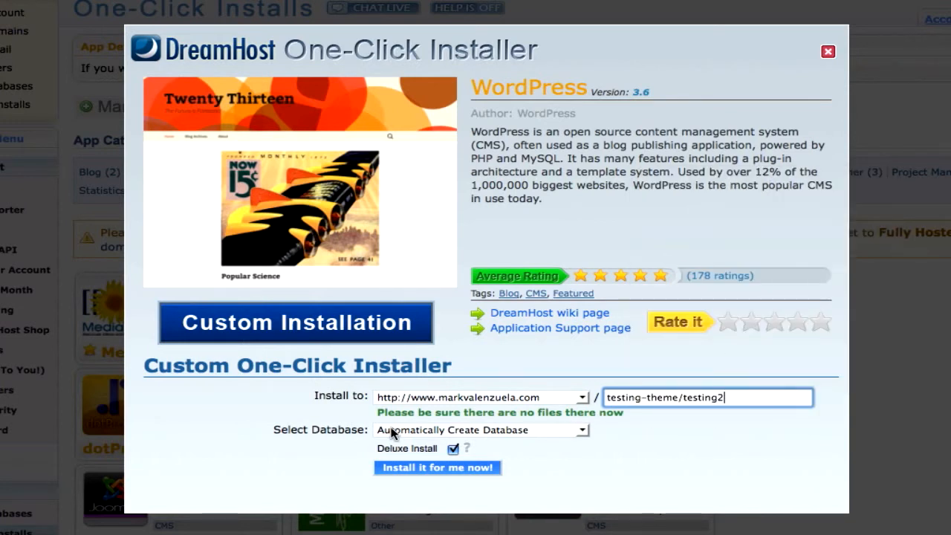
mouse_move(300, 445)
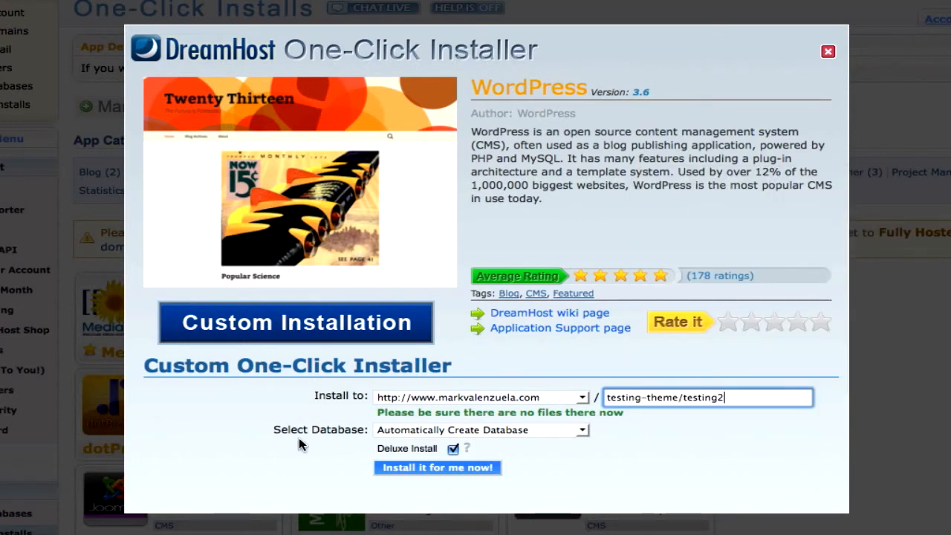
mouse_move(502, 431)
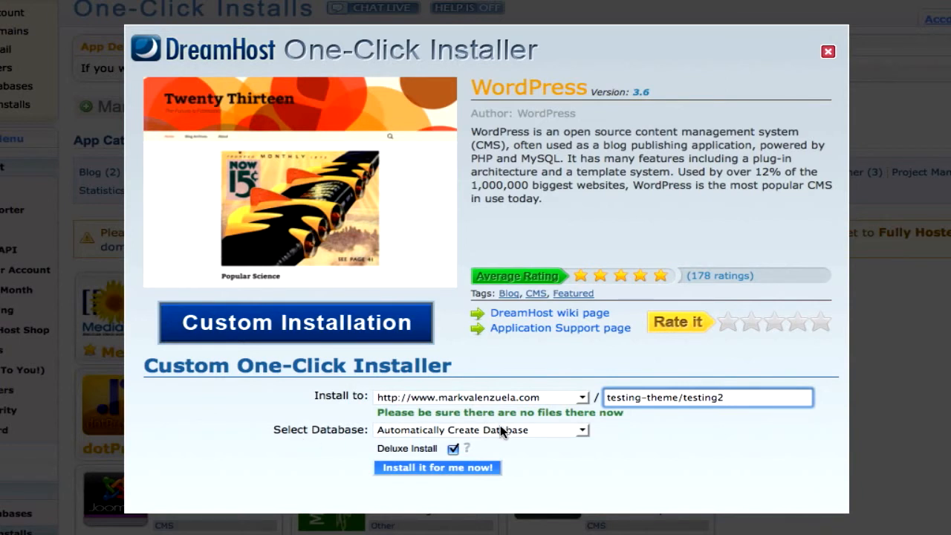
mouse_move(407, 458)
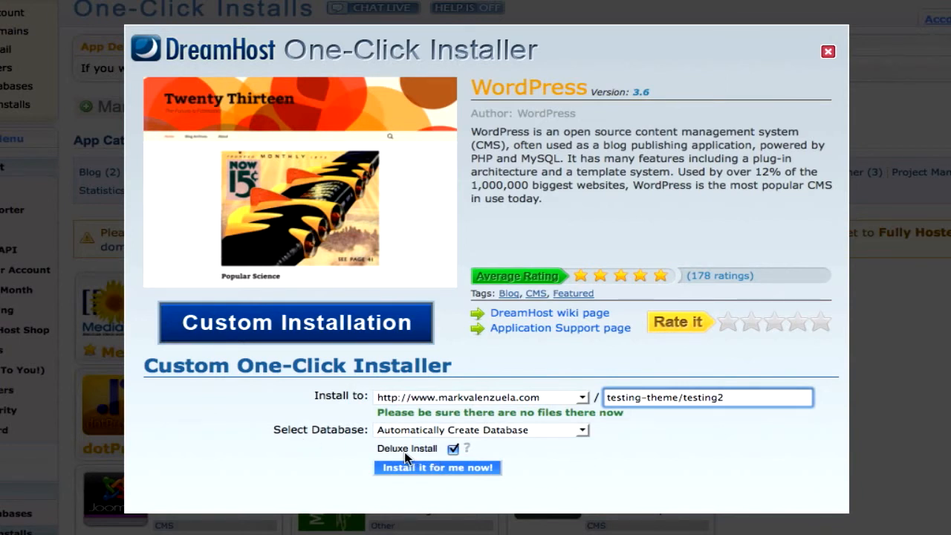
click(454, 449)
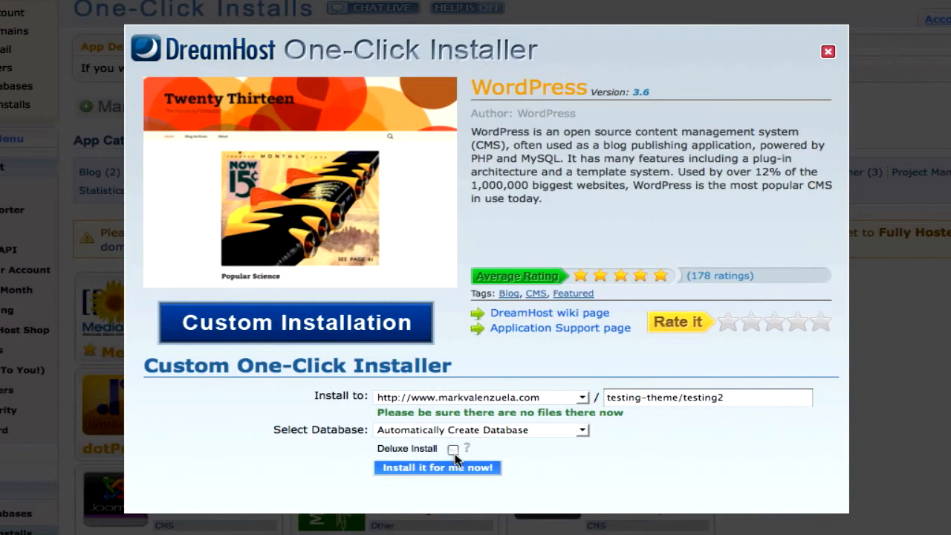
mouse_move(458, 458)
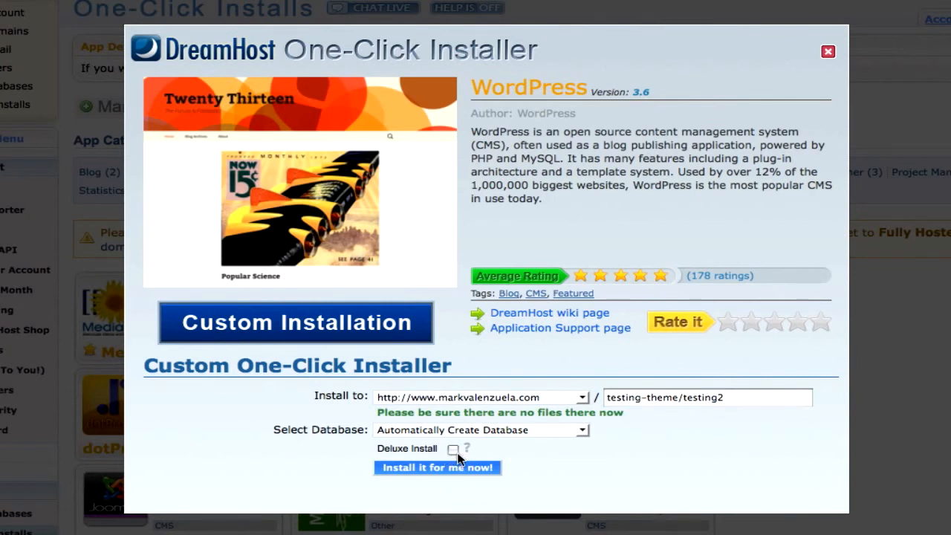
mouse_move(466, 449)
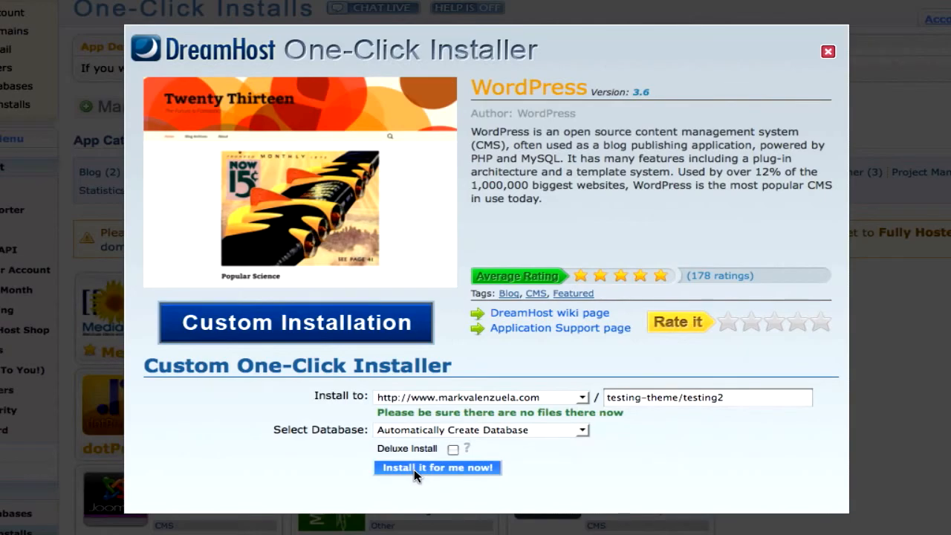
- Run 'Install it for me now!' and follow the success notice link to the new install
click(437, 467)
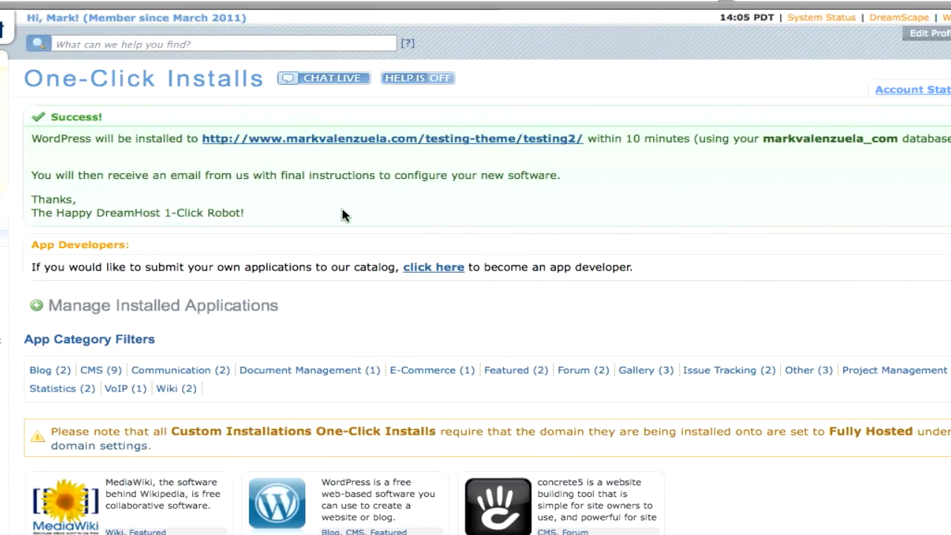
mouse_move(396, 143)
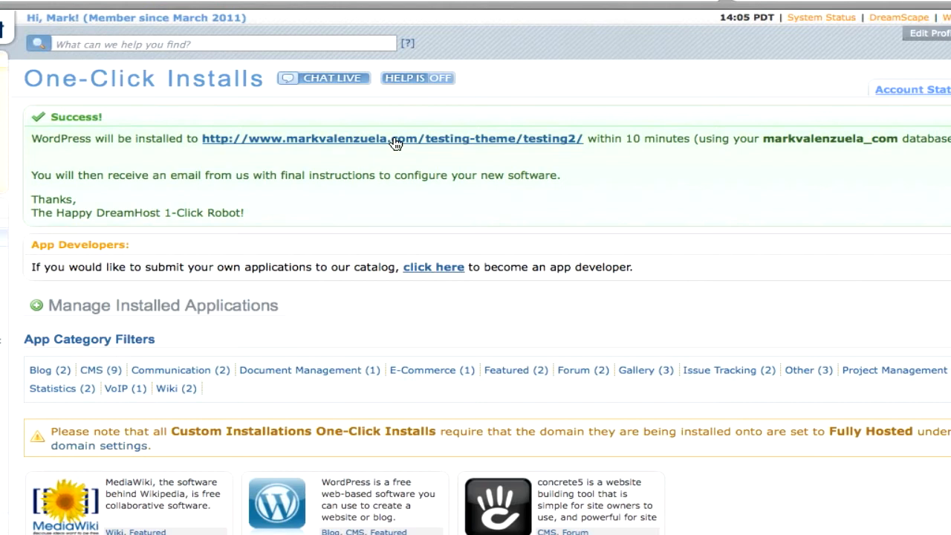
mouse_move(696, 145)
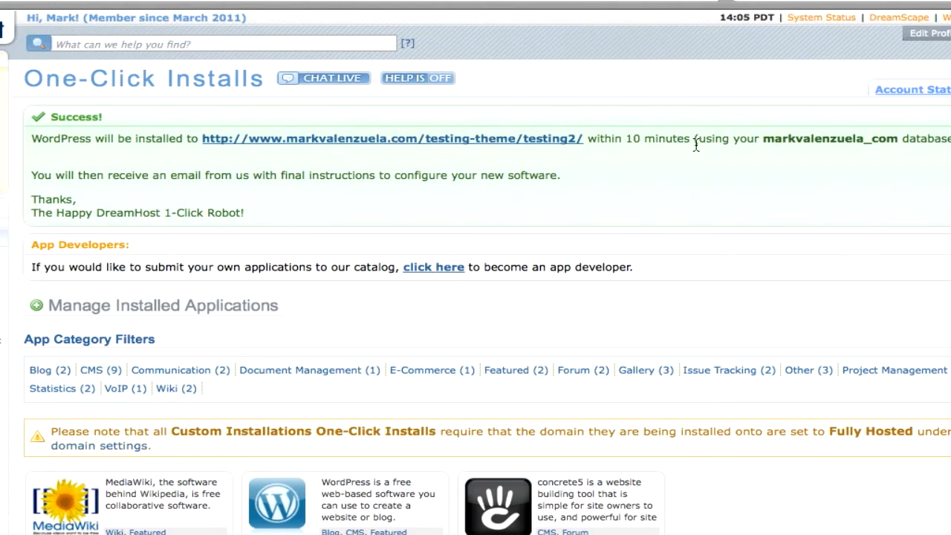
mouse_move(687, 176)
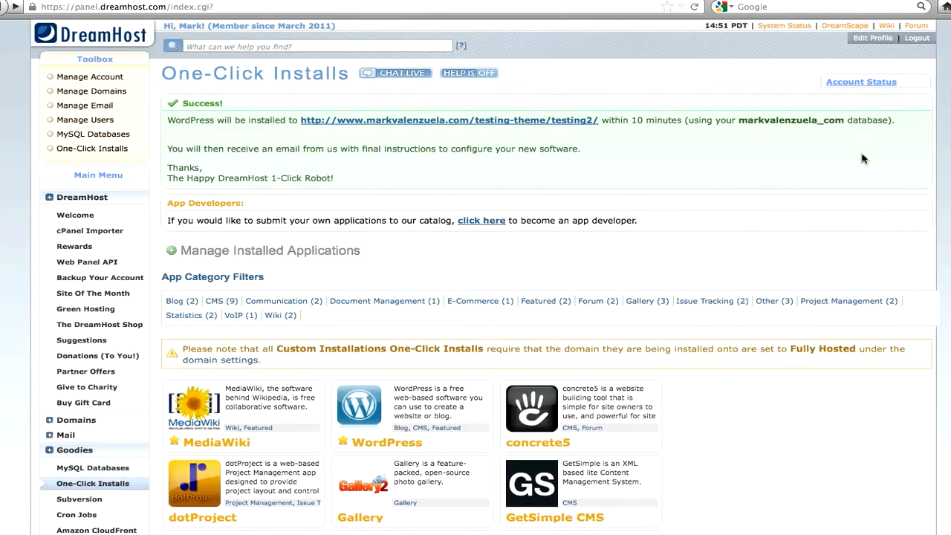
mouse_move(568, 120)
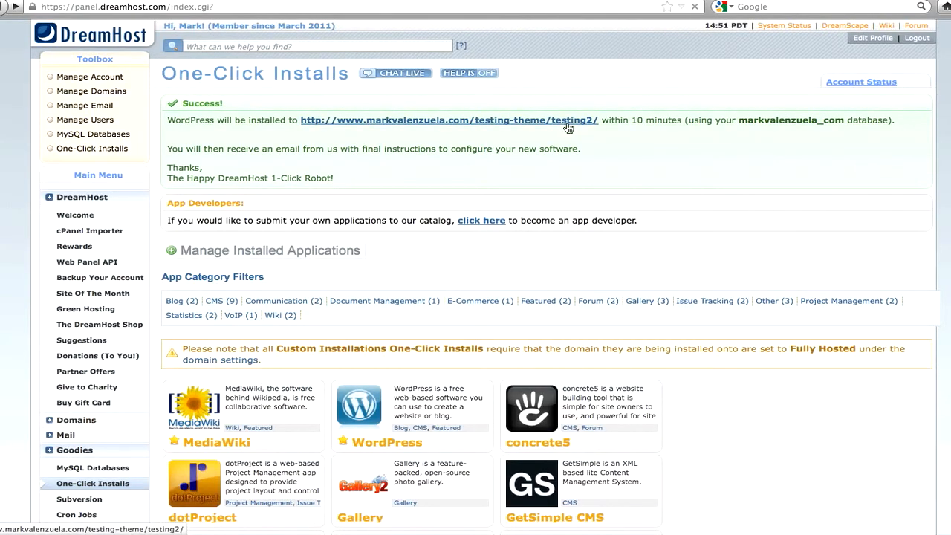
click(449, 119)
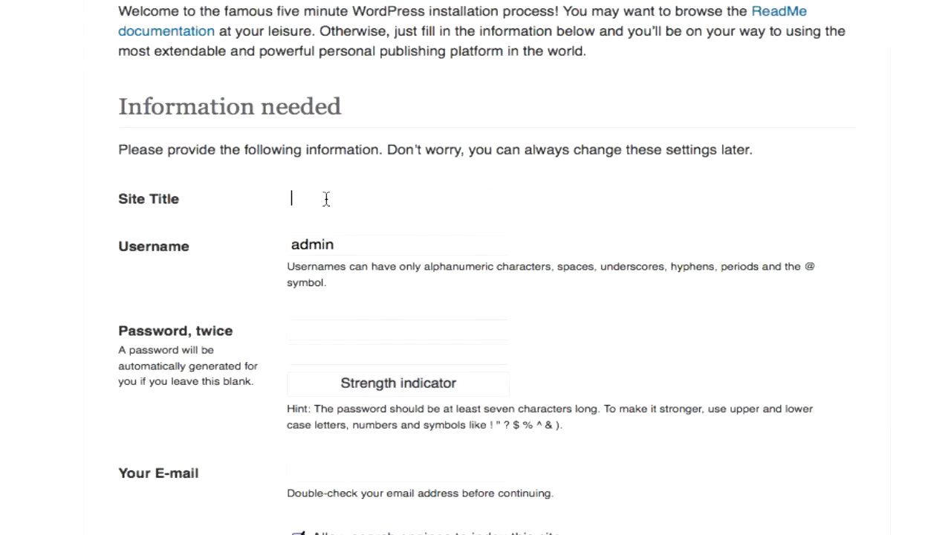
- Enter 'Mark V Beats' as the site title in the WordPress setup form
text(Mark V)
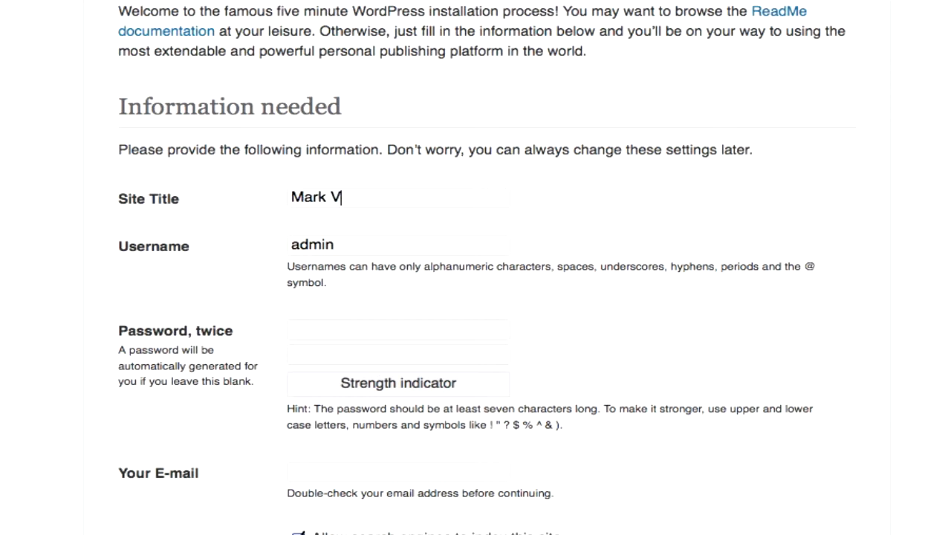
text(Beats)
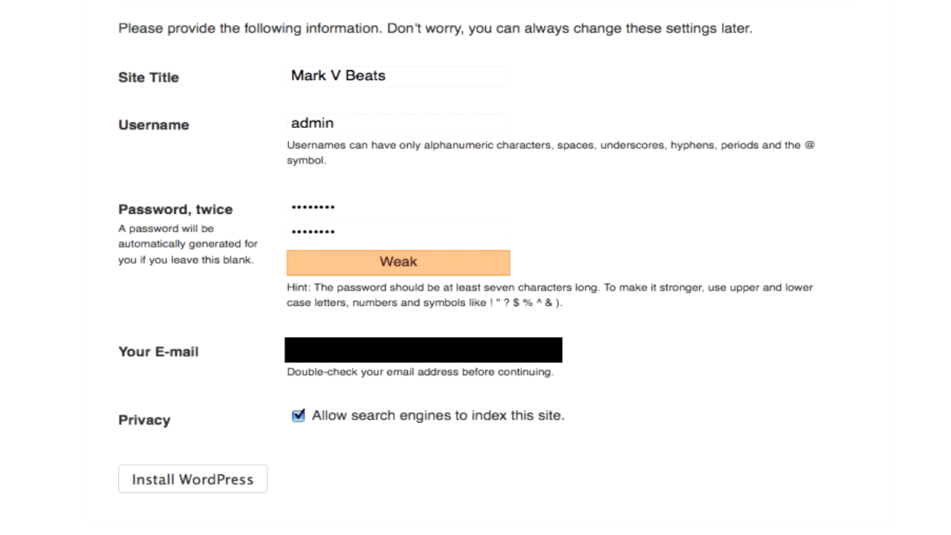
mouse_move(265, 443)
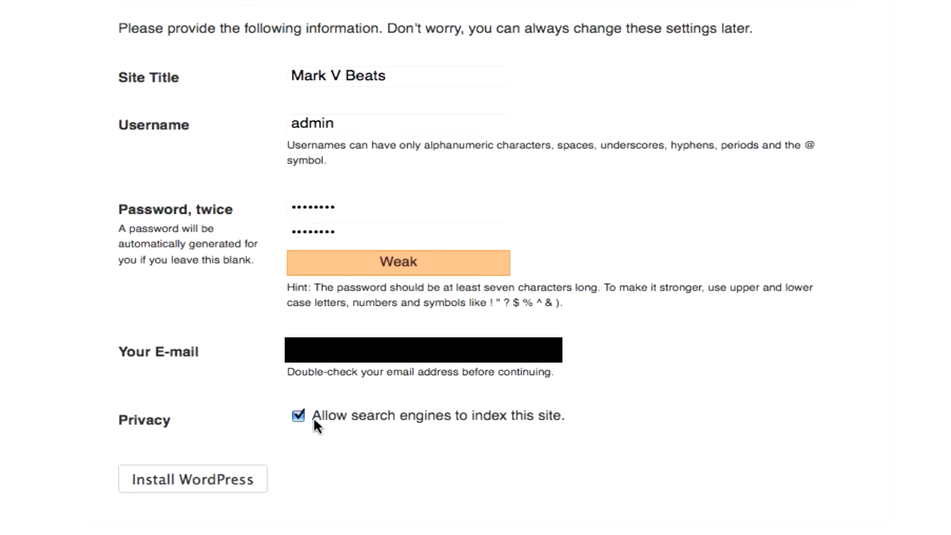
mouse_move(303, 434)
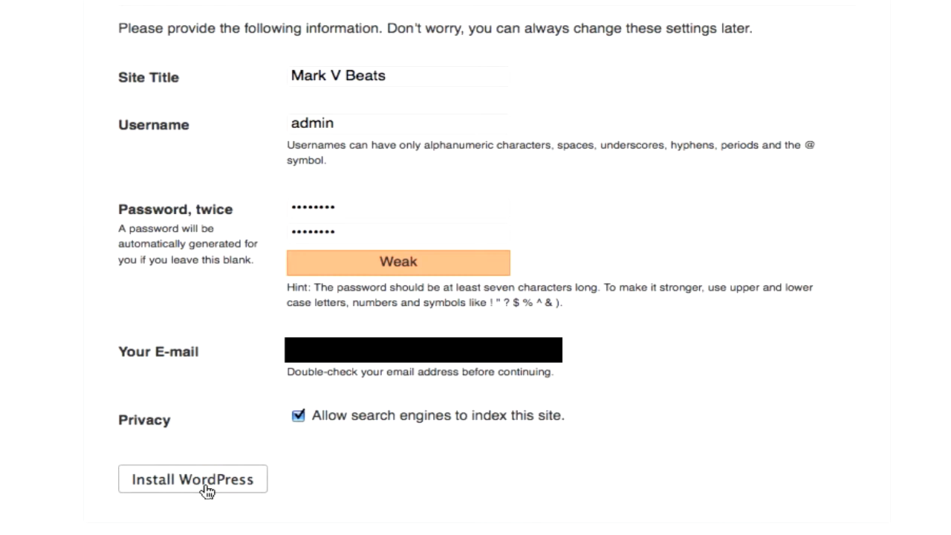
- Install WordPress and sign in as admin to reach the Mark V Beats site
click(194, 479)
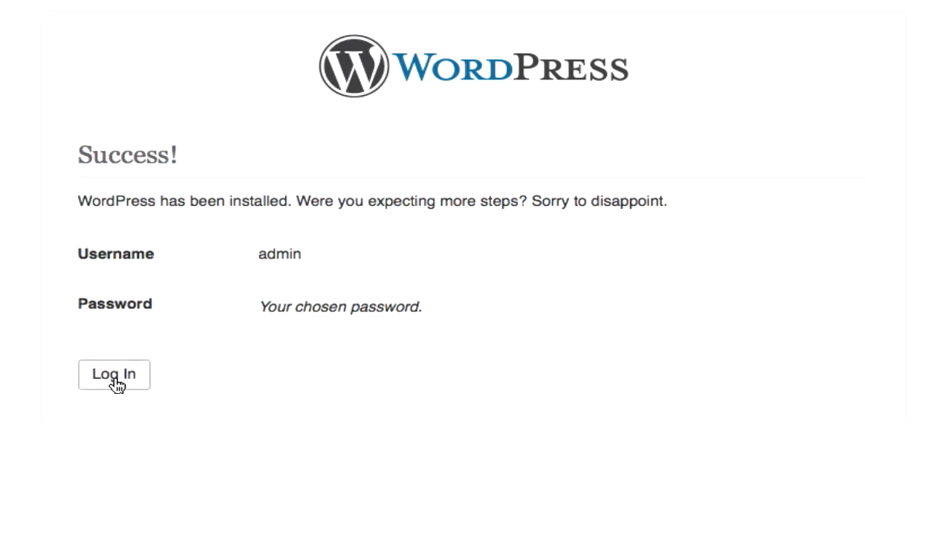
click(113, 374)
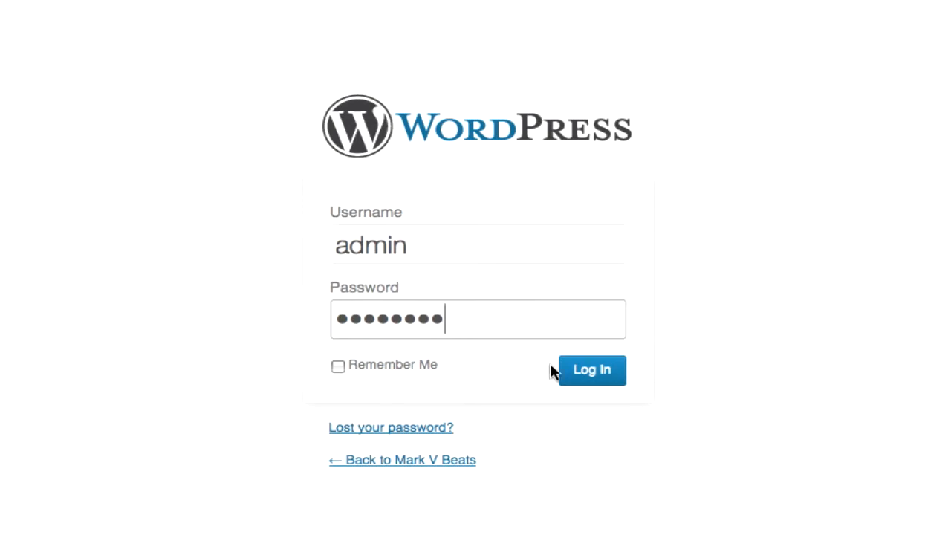
click(592, 370)
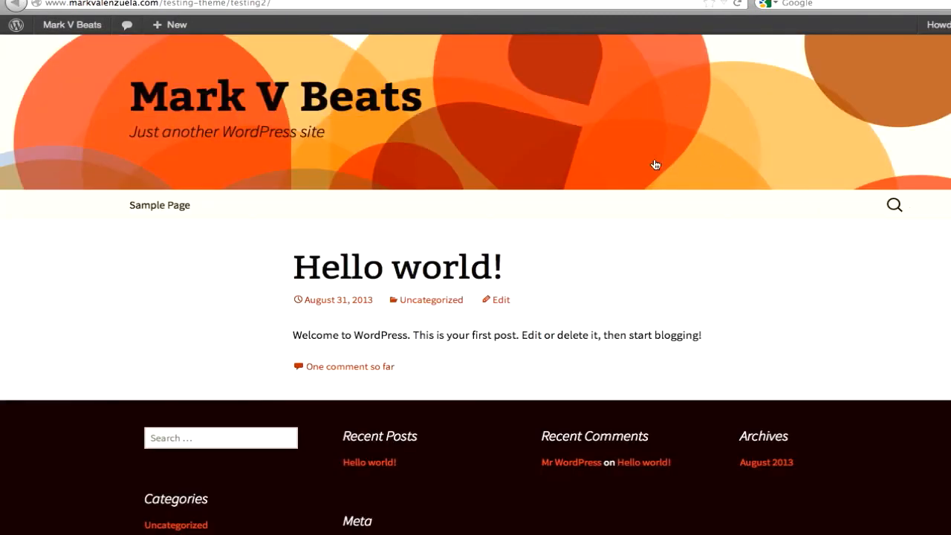
mouse_move(751, 315)
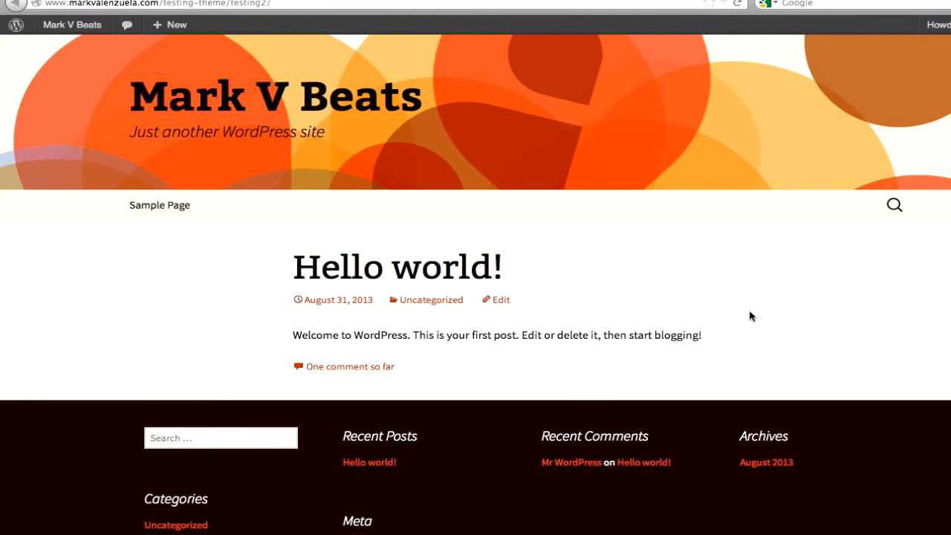